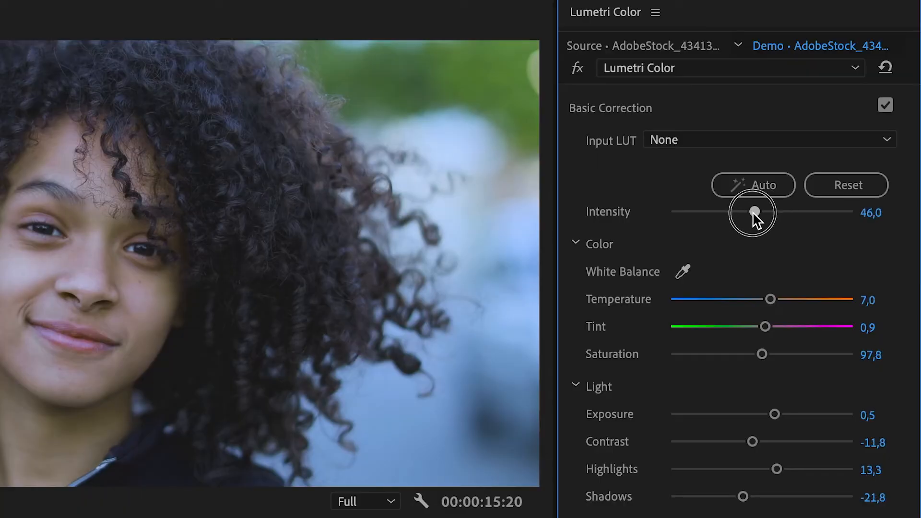
Switch Premiere Pro from the current layout to the Color workspace.
scroll(down, 3)
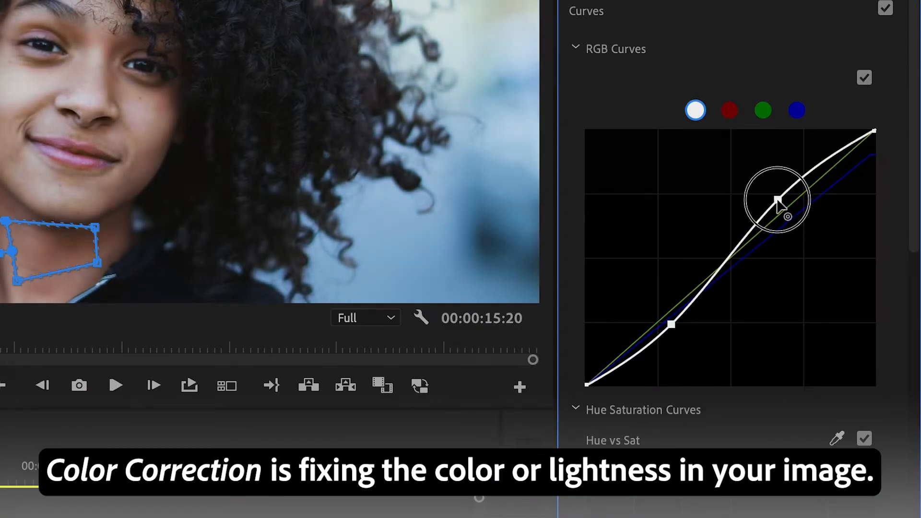
scroll(down, 3)
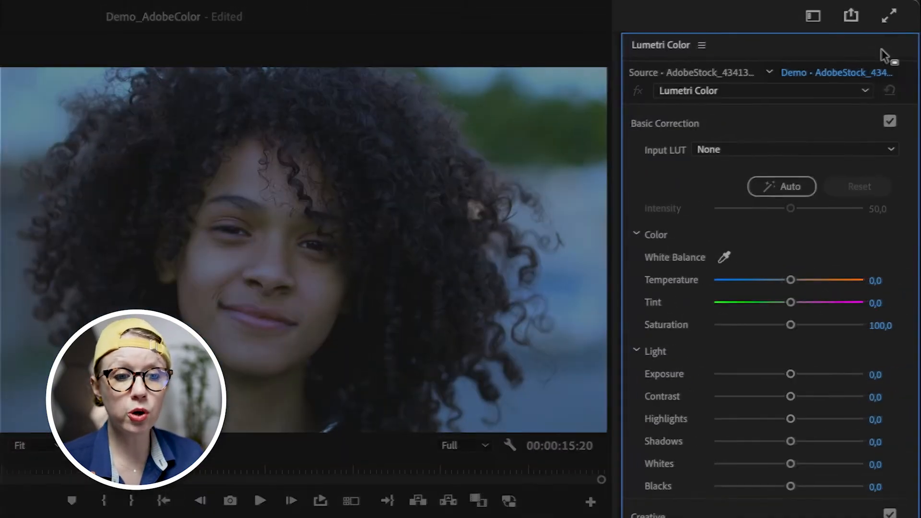
click(812, 16)
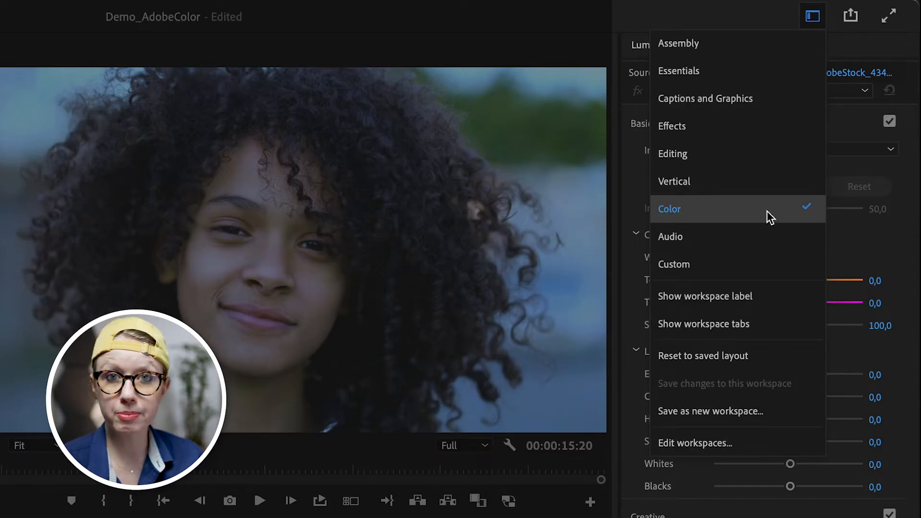
click(669, 209)
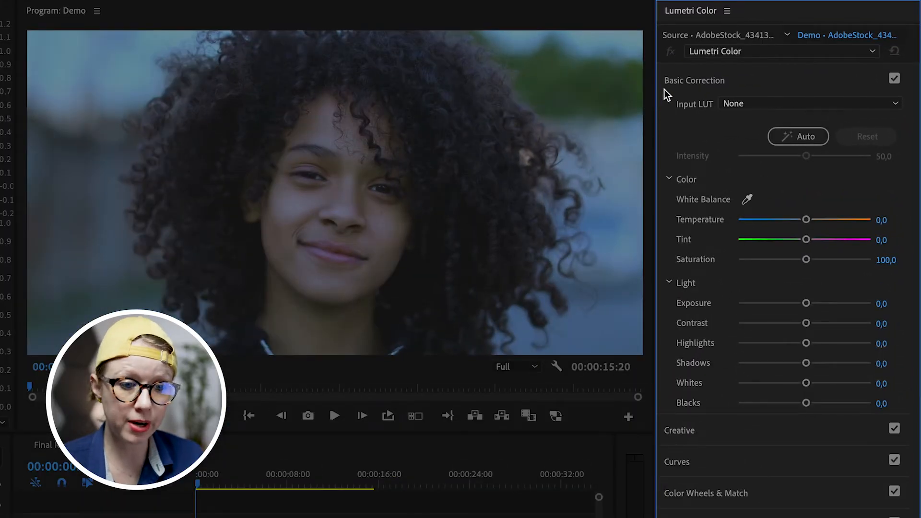
Show the Lumetri Scopes panel with vectorscope, luma waveform and RGB parade.
click(680, 112)
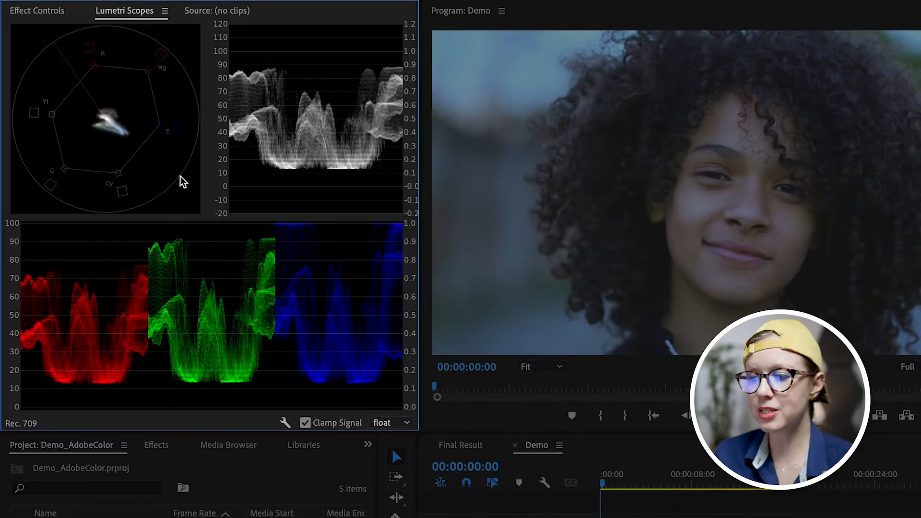
mouse_move(162, 147)
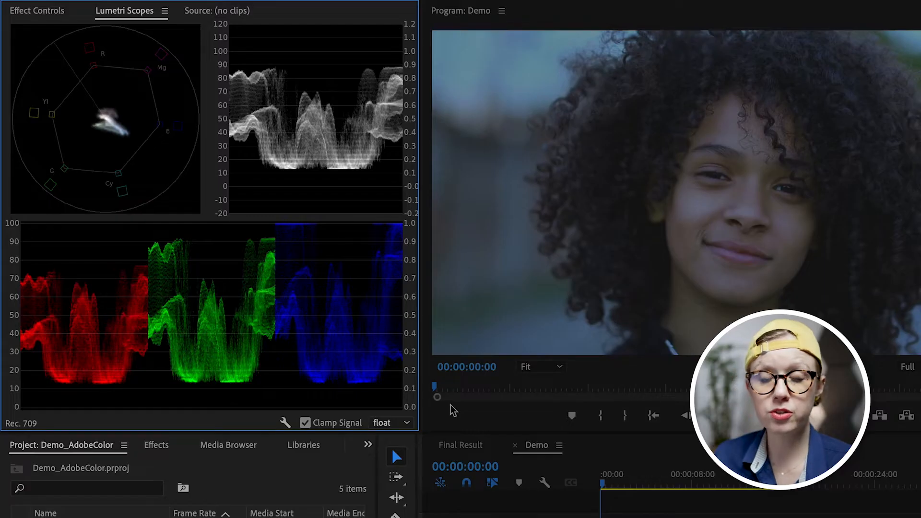
mouse_move(251, 226)
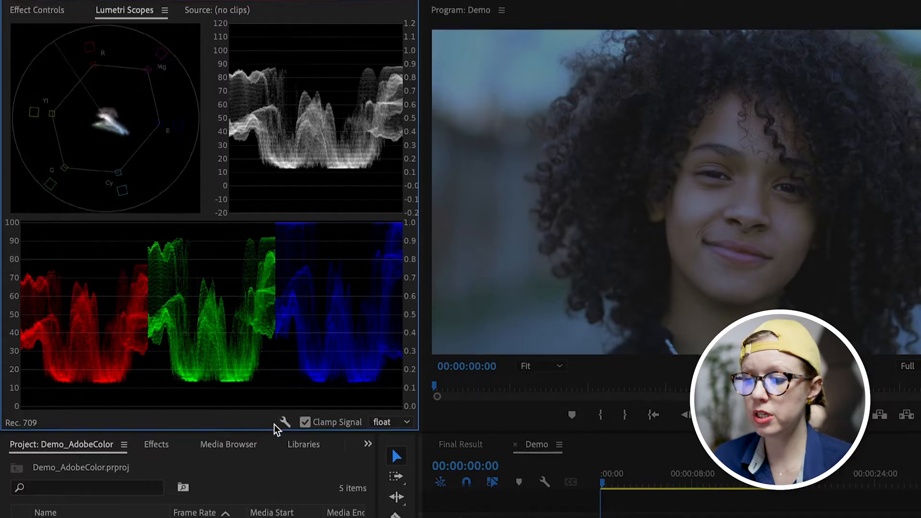
Show the Lumetri Scopes options listing active scopes and waveform types.
click(282, 422)
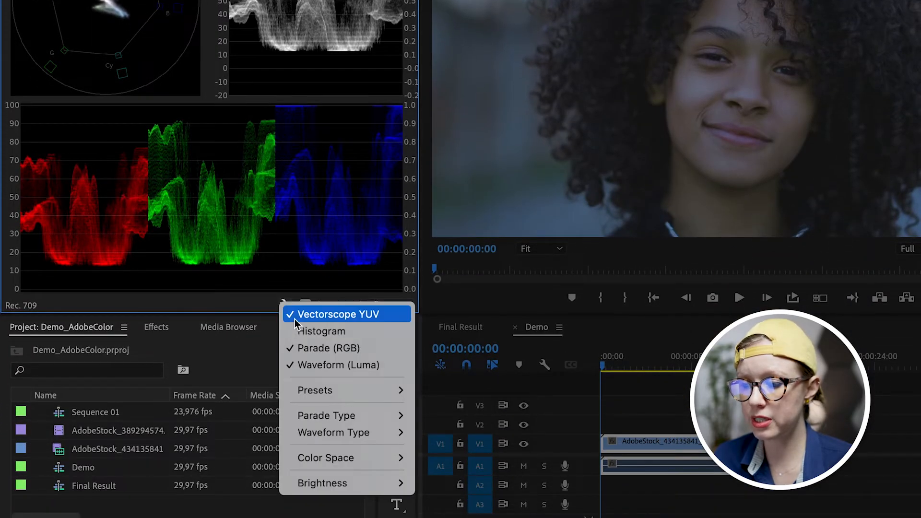
mouse_move(382, 320)
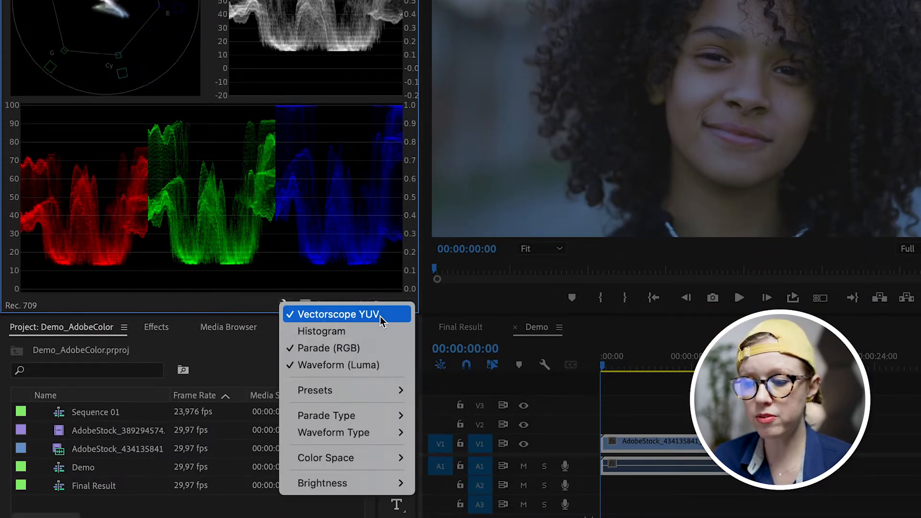
mouse_move(343, 348)
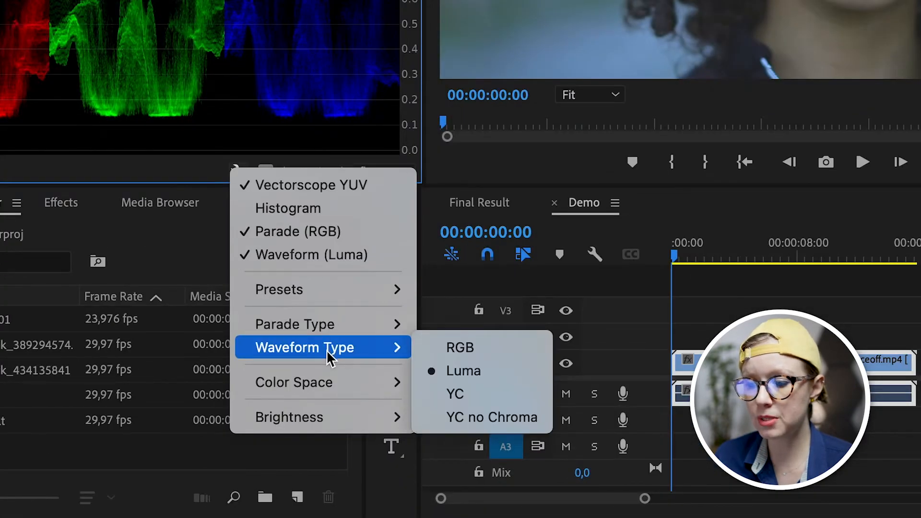
mouse_move(482, 371)
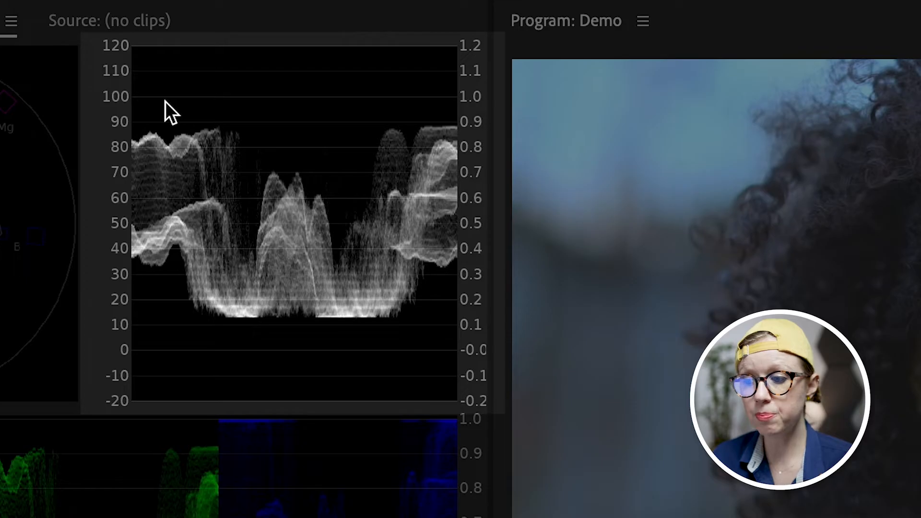
mouse_move(208, 321)
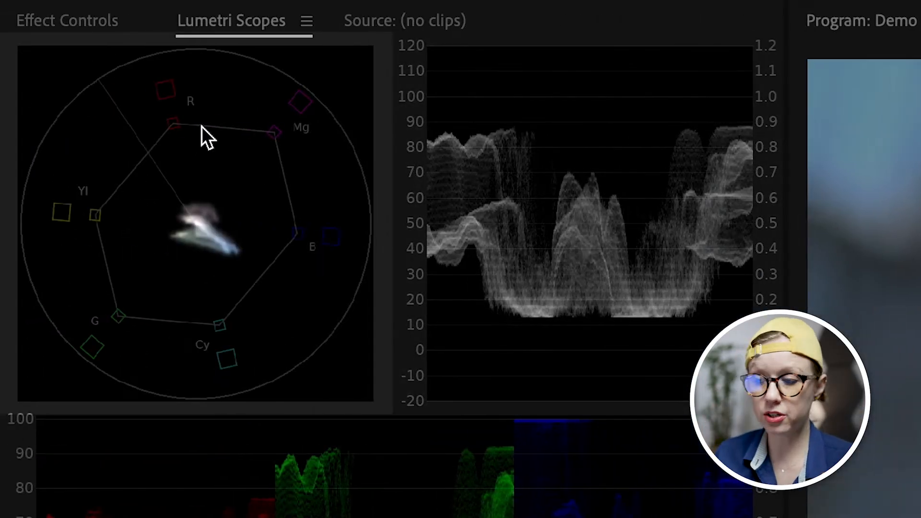
mouse_move(351, 380)
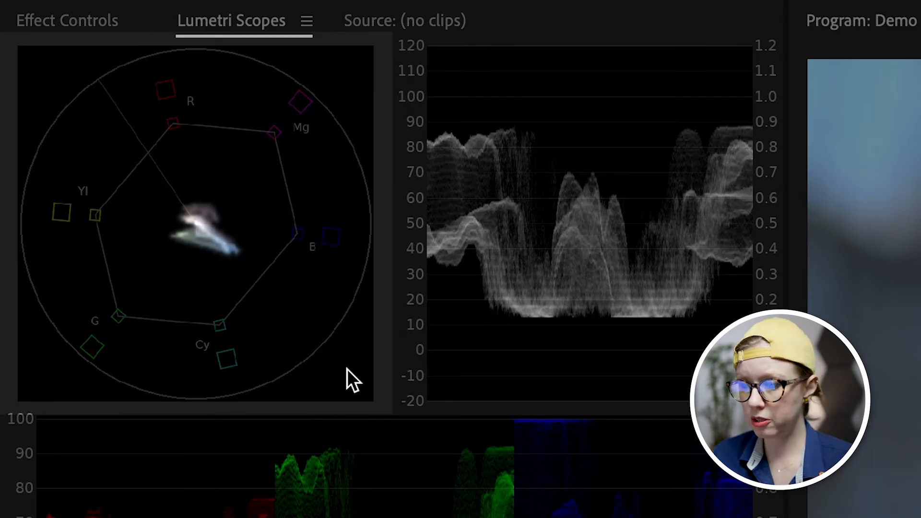
mouse_move(308, 152)
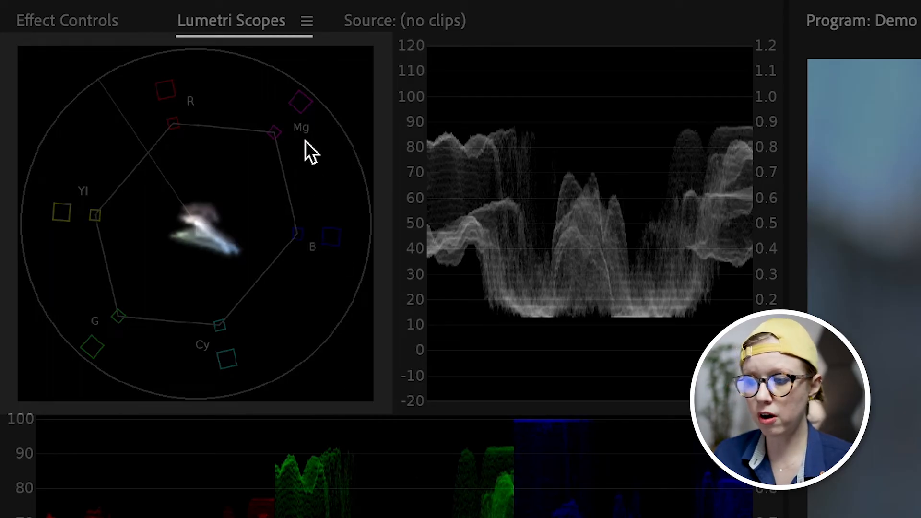
mouse_move(76, 350)
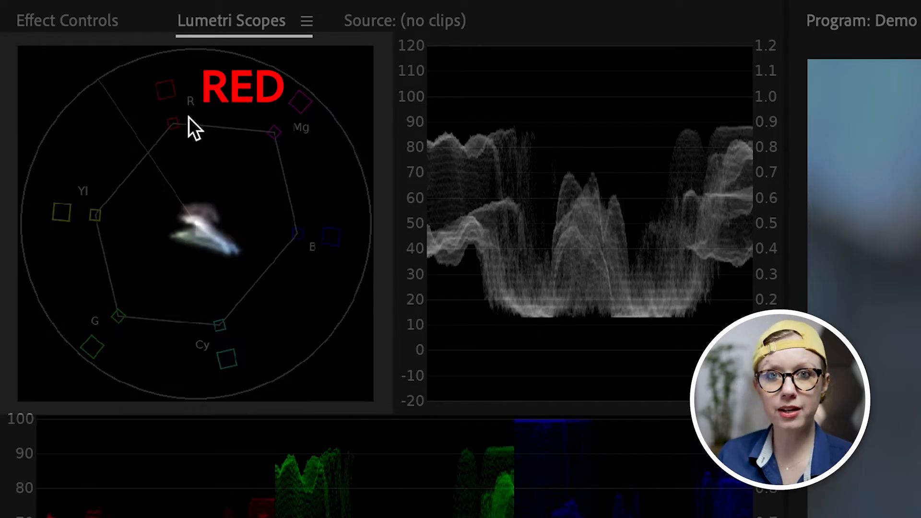
mouse_move(174, 244)
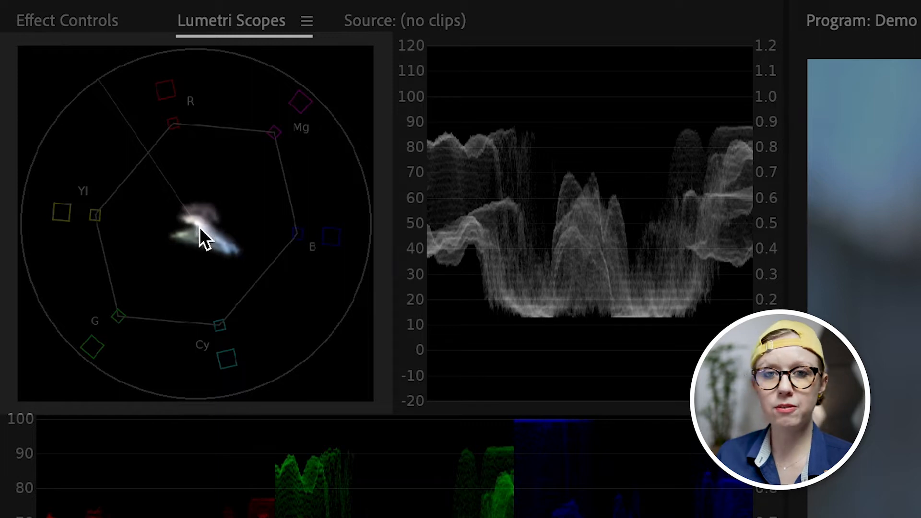
mouse_move(209, 264)
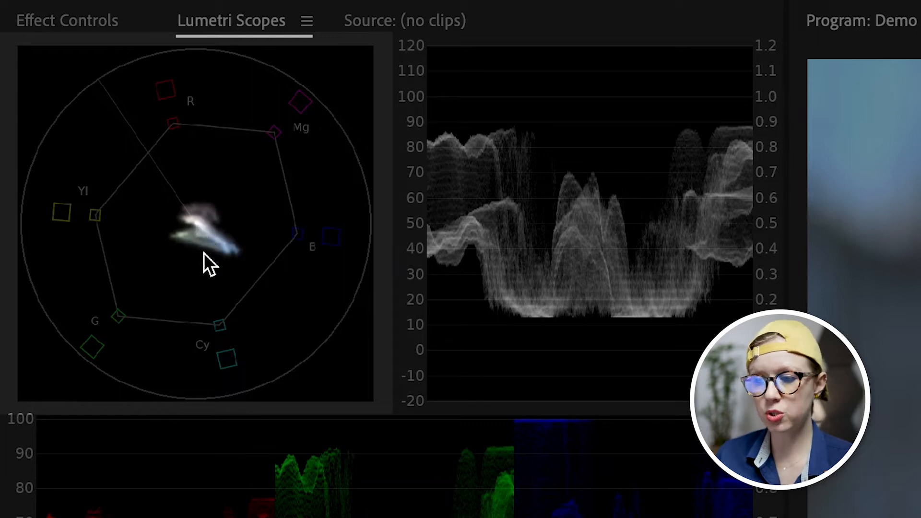
mouse_move(183, 335)
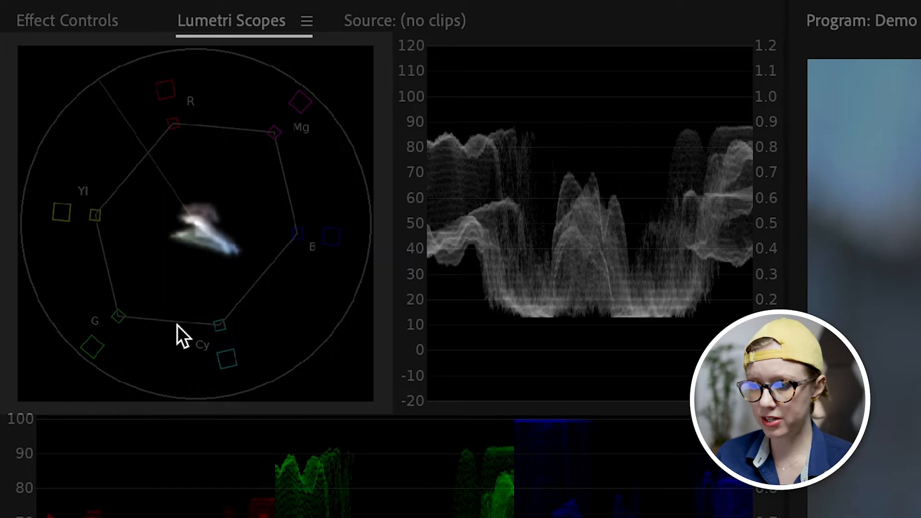
mouse_move(270, 288)
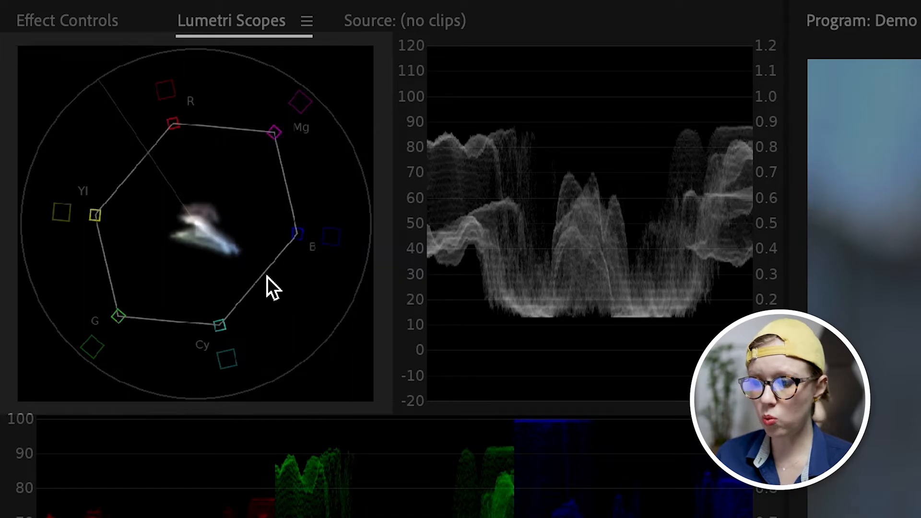
mouse_move(240, 264)
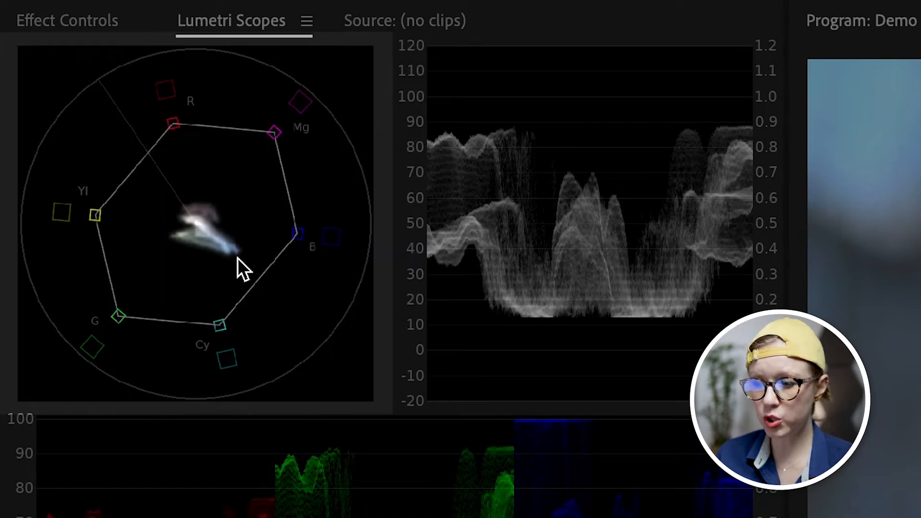
mouse_move(229, 335)
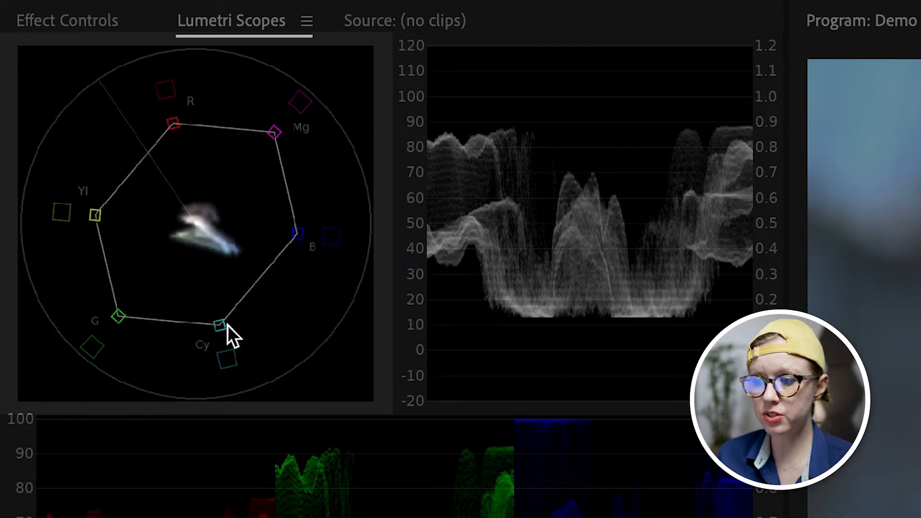
mouse_move(288, 155)
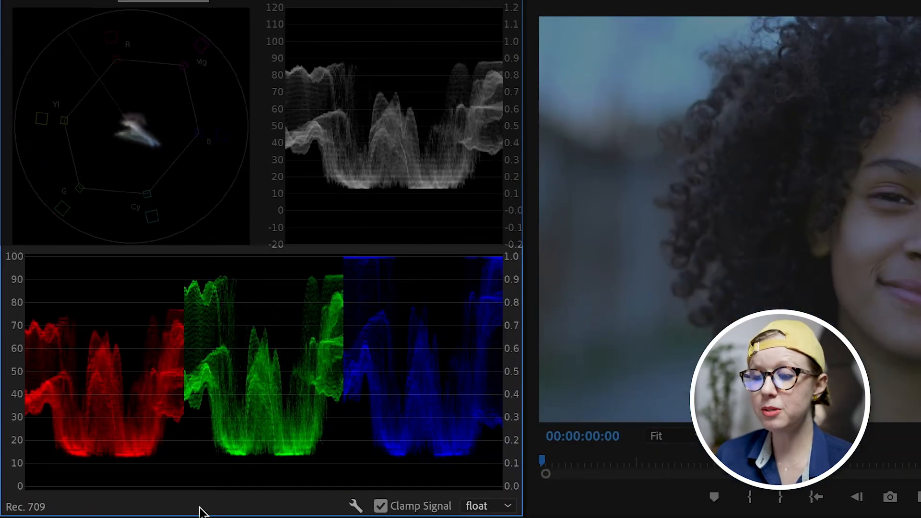
mouse_move(120, 445)
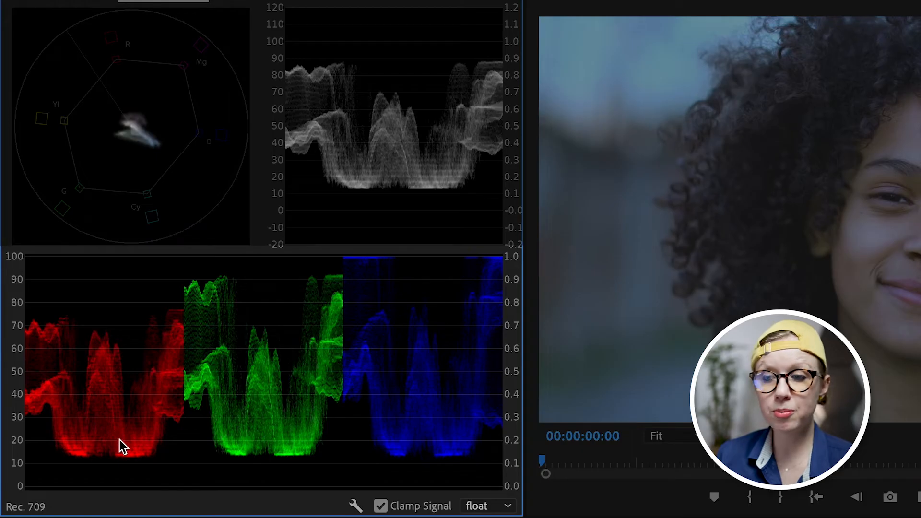
mouse_move(385, 451)
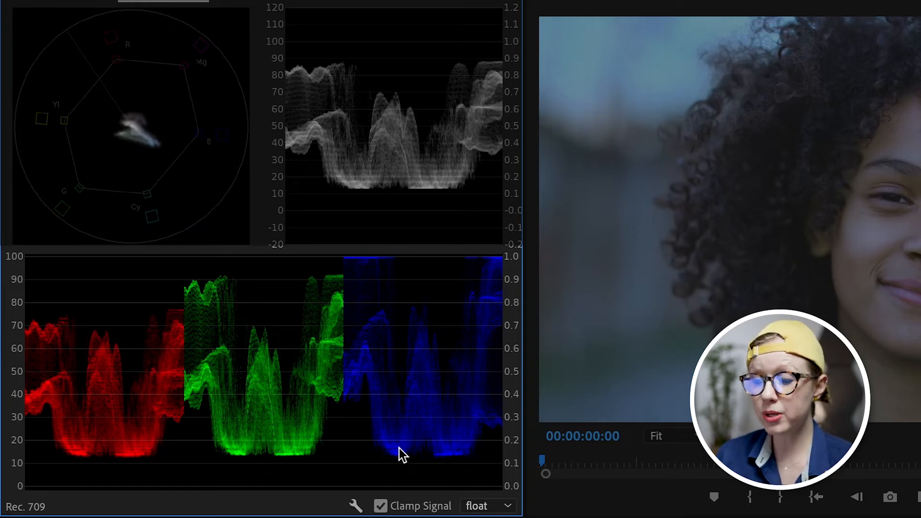
mouse_move(390, 464)
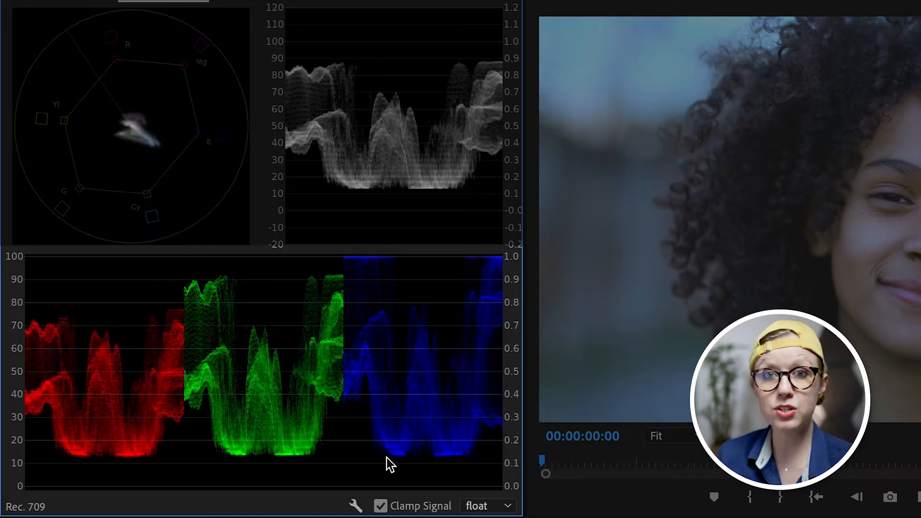
mouse_move(405, 373)
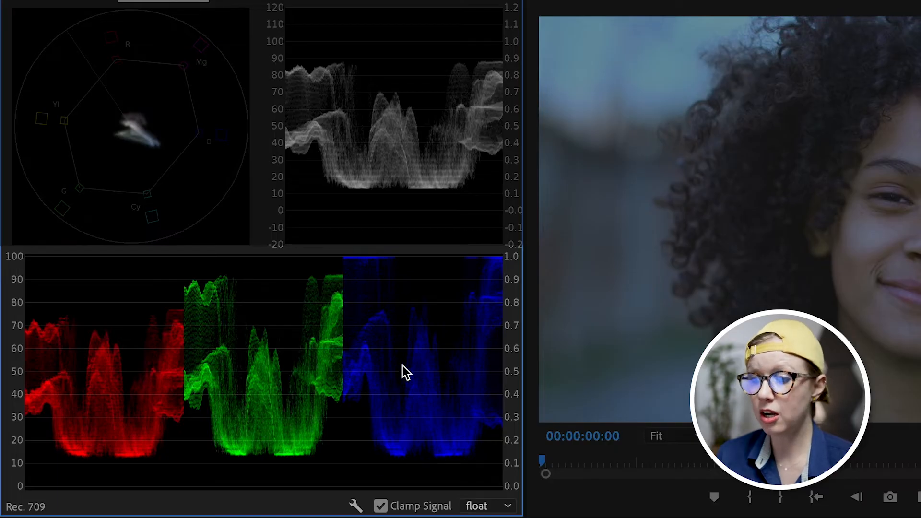
mouse_move(381, 291)
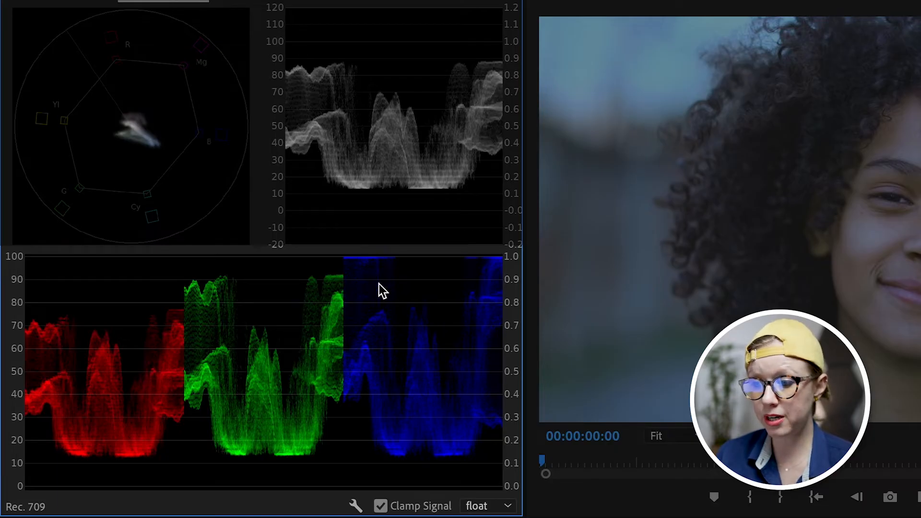
mouse_move(433, 327)
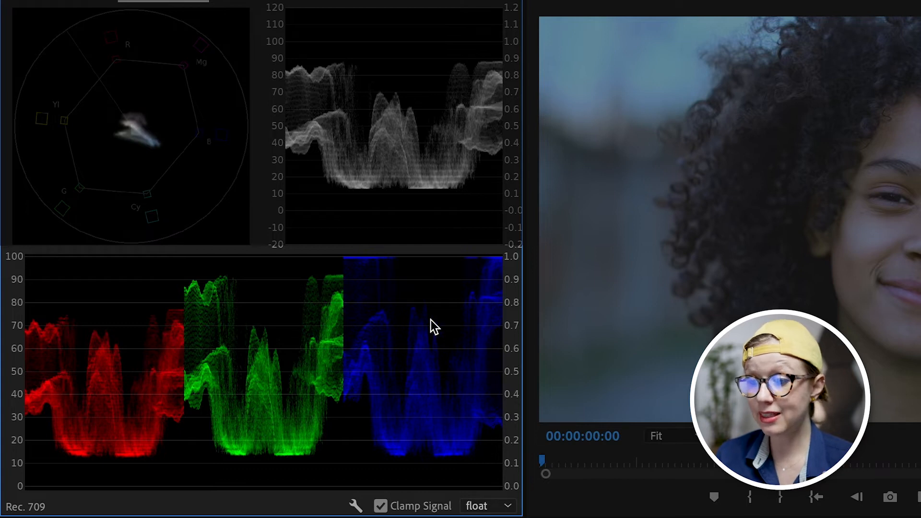
mouse_move(432, 326)
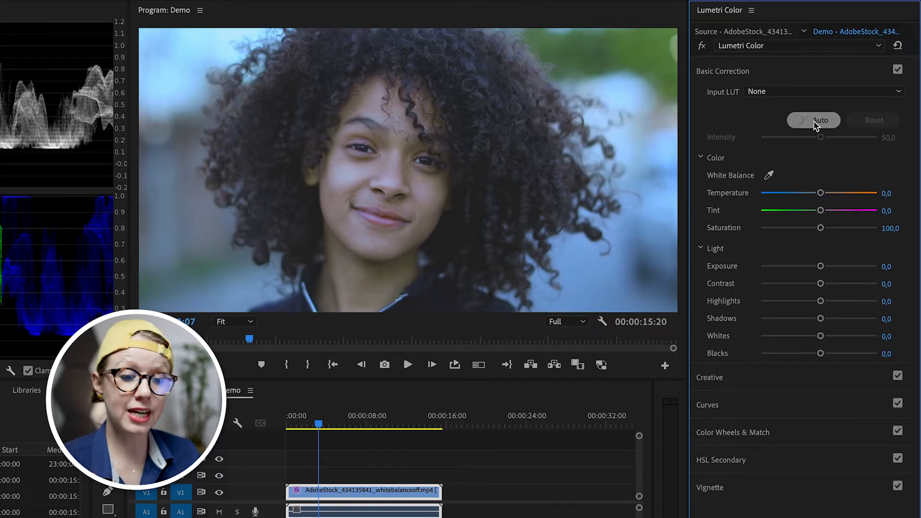
Run Lumetri Auto basic correction on the portrait clip.
click(813, 120)
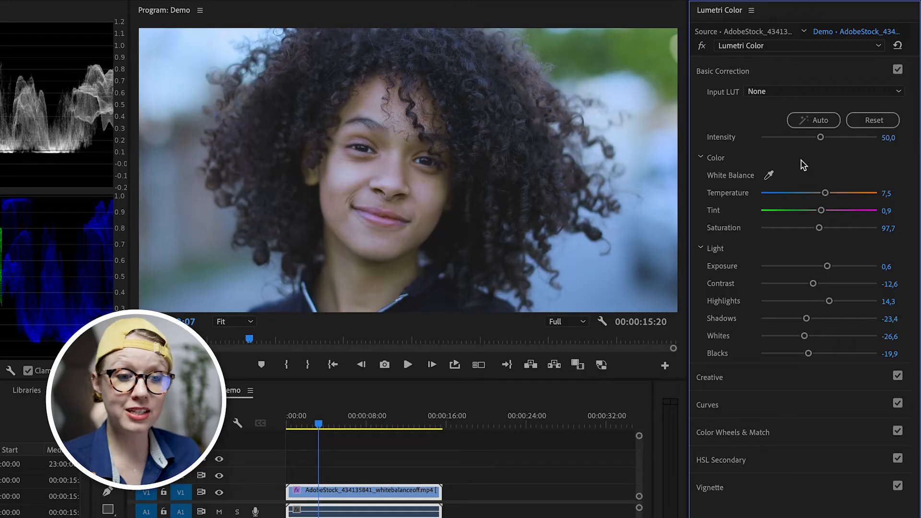
mouse_move(746, 251)
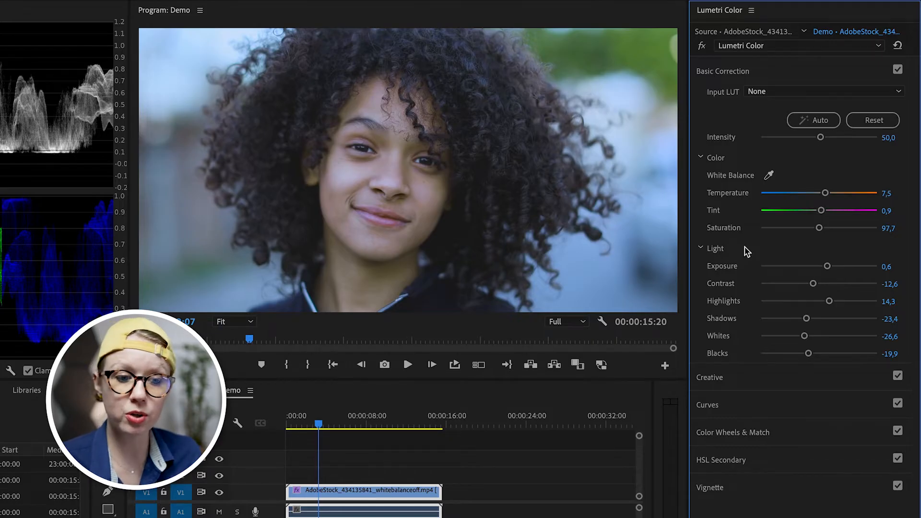
mouse_move(754, 141)
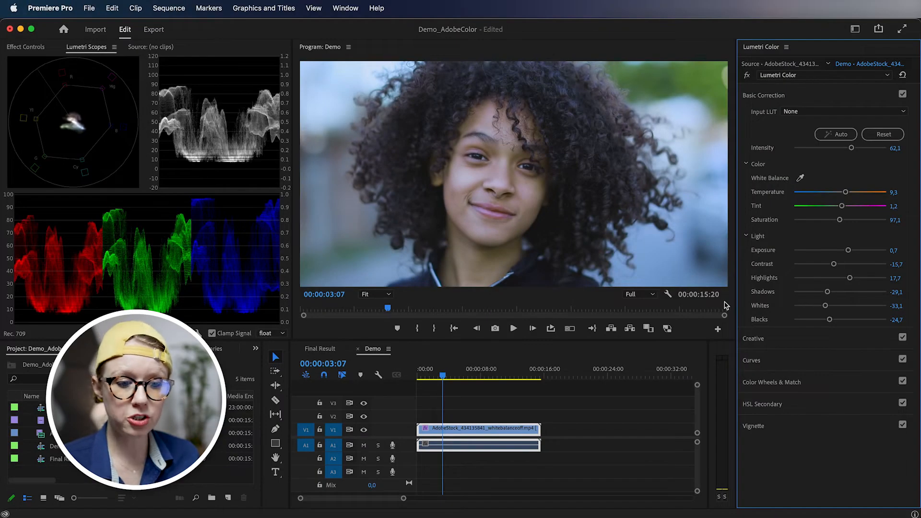
Expand RGB Curves and select the blue channel curve for editing.
click(751, 360)
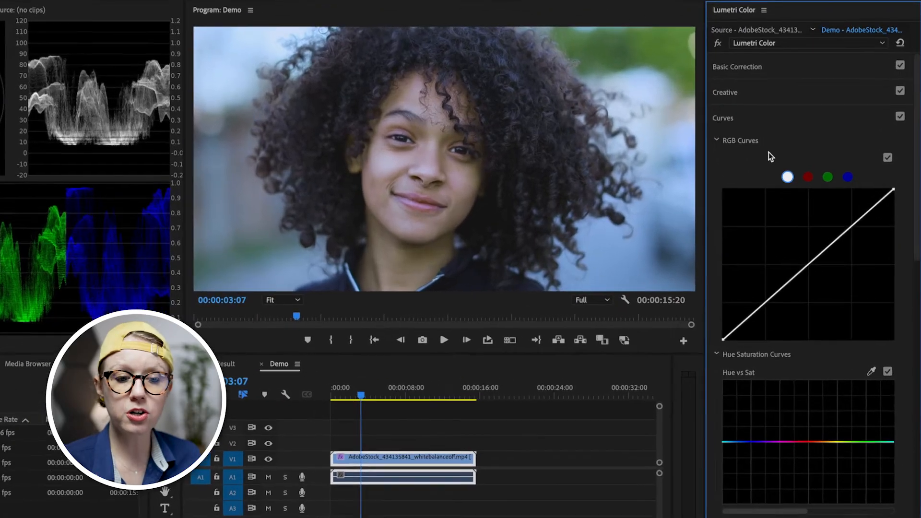
click(847, 176)
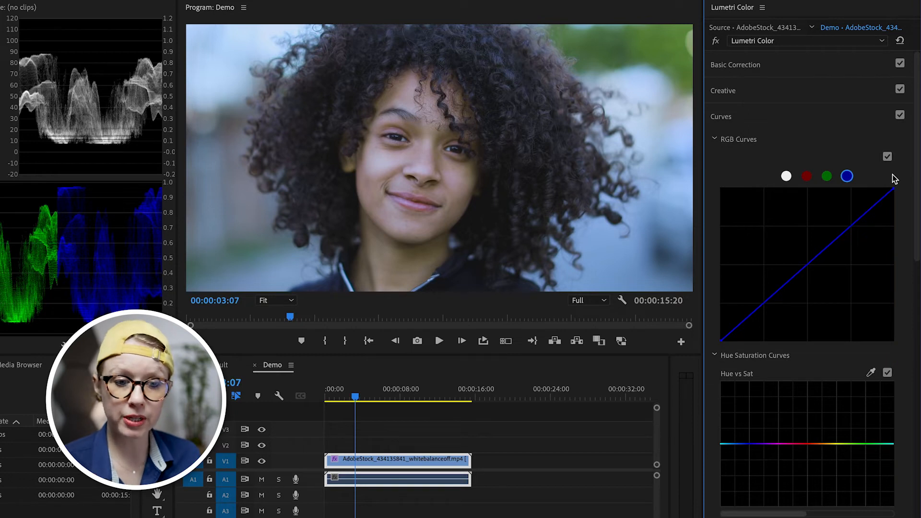
mouse_move(891, 194)
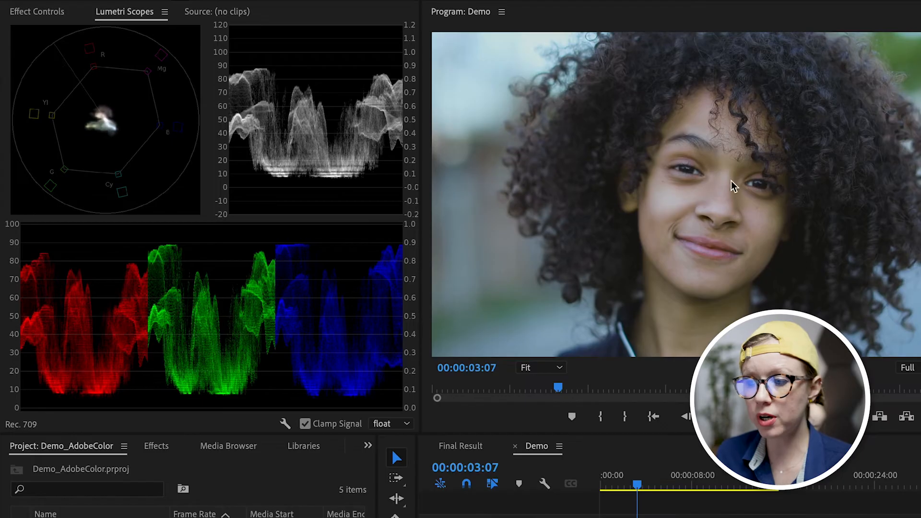
Start an Opacity pen mask in Effect Controls around a patch of neck skin.
click(36, 11)
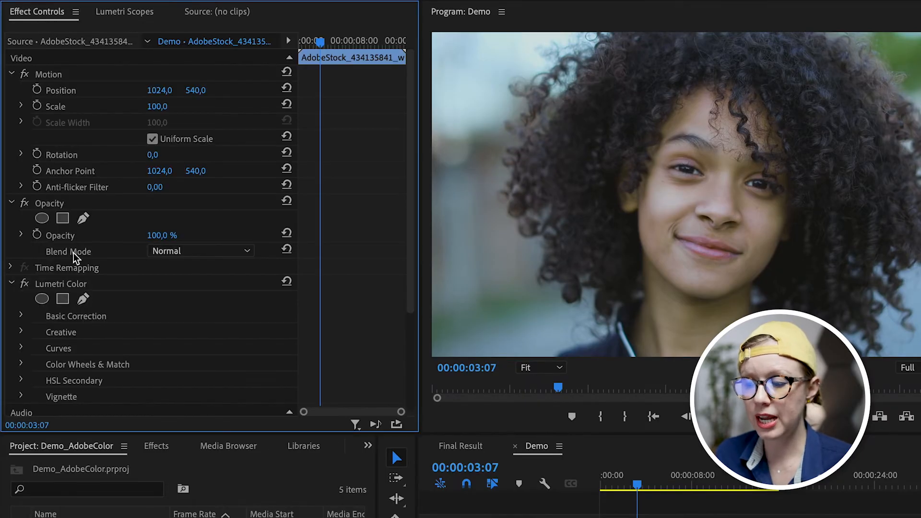
click(63, 218)
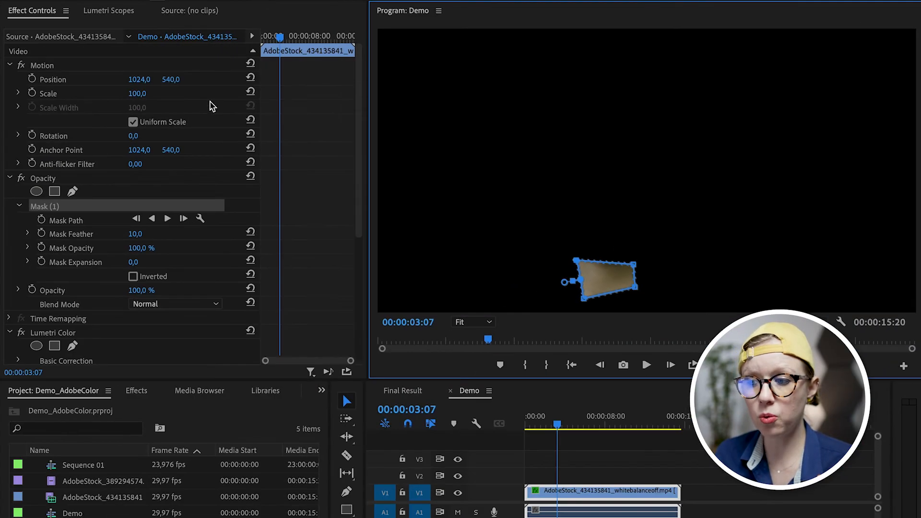
Hide the luma waveform and RGB parade so only the vectorscope reads the skin patch.
click(108, 10)
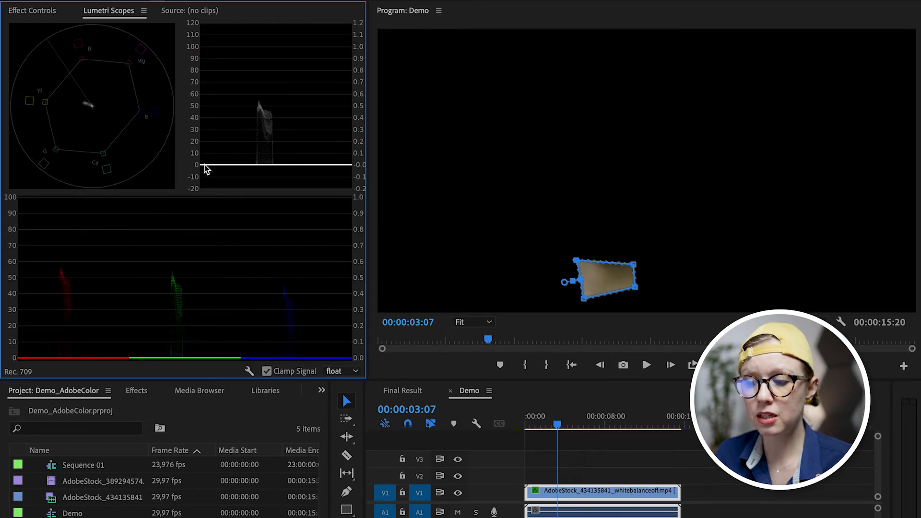
click(249, 371)
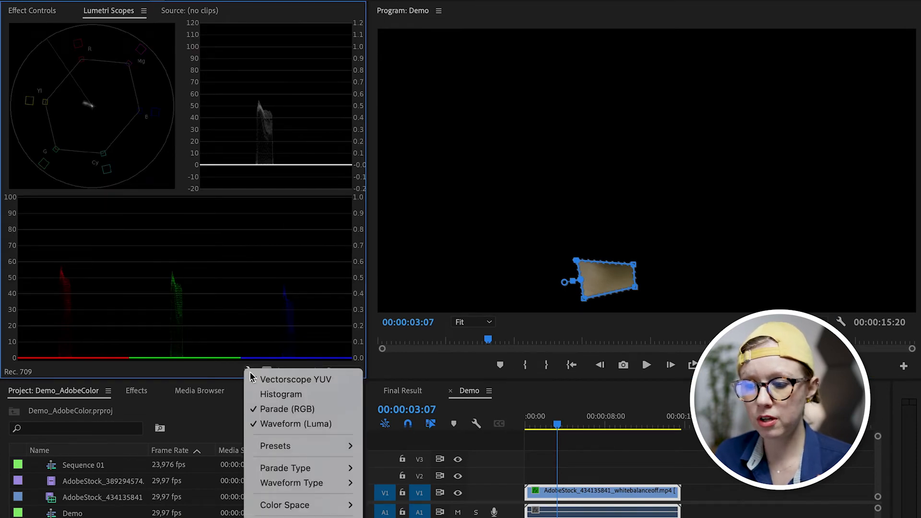
mouse_move(296, 423)
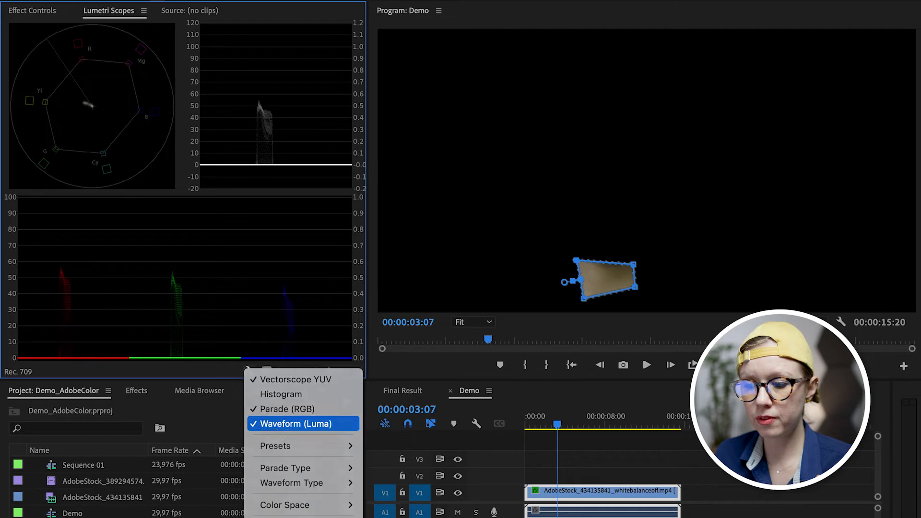
click(287, 409)
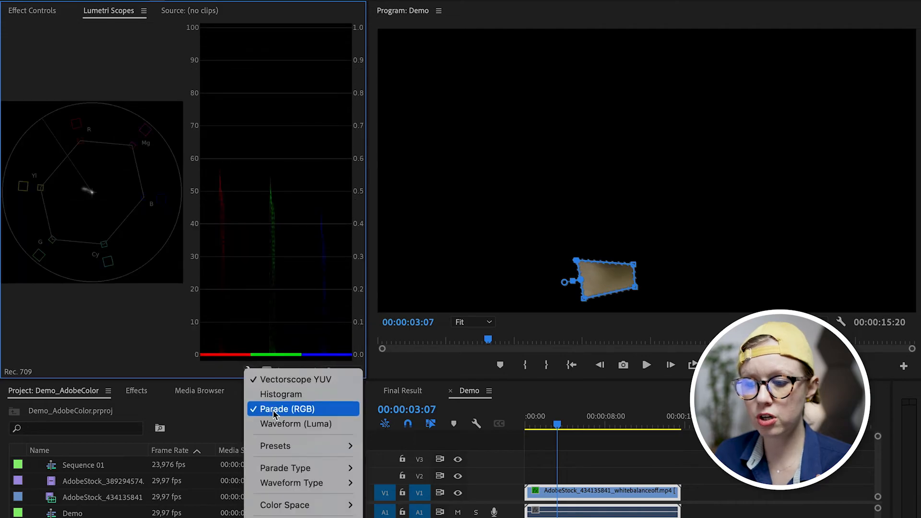
click(296, 379)
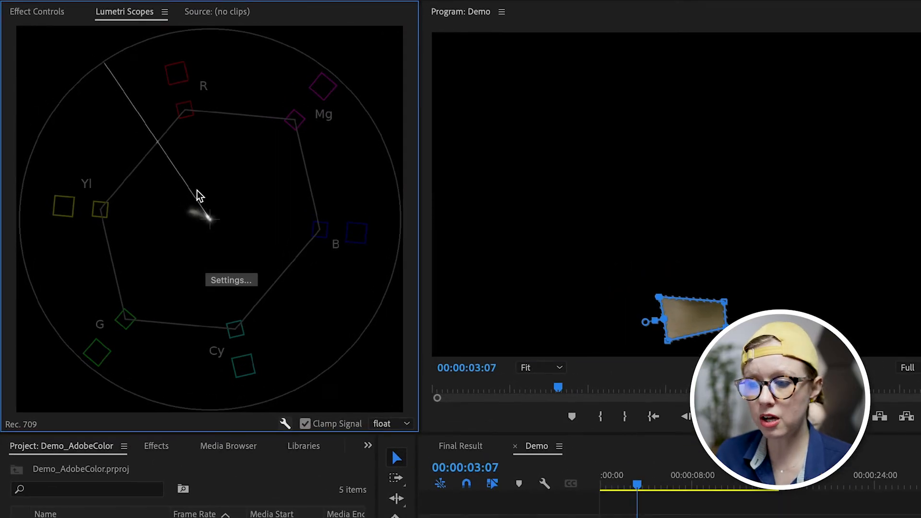
mouse_move(181, 183)
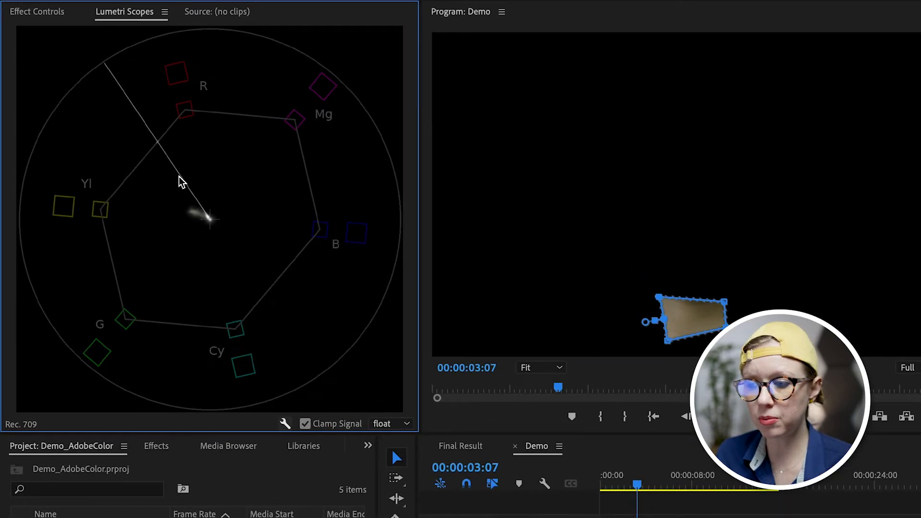
mouse_move(210, 228)
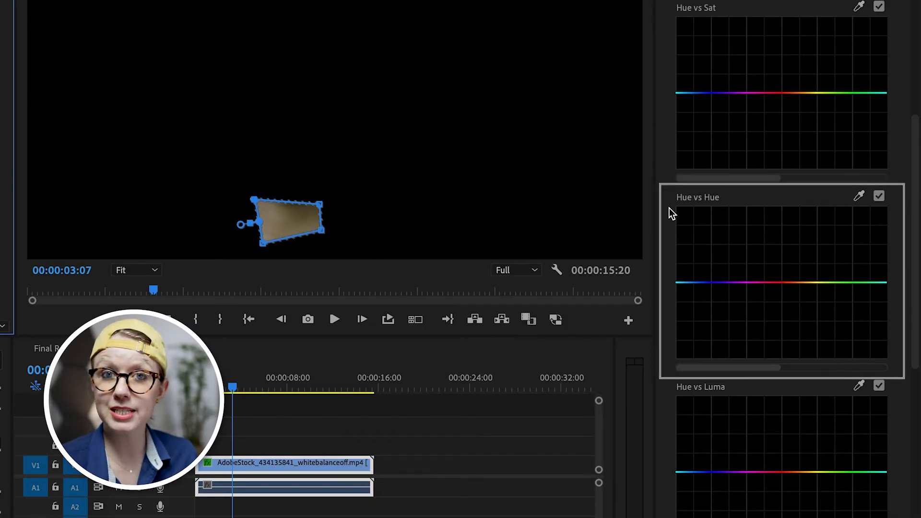
mouse_move(677, 195)
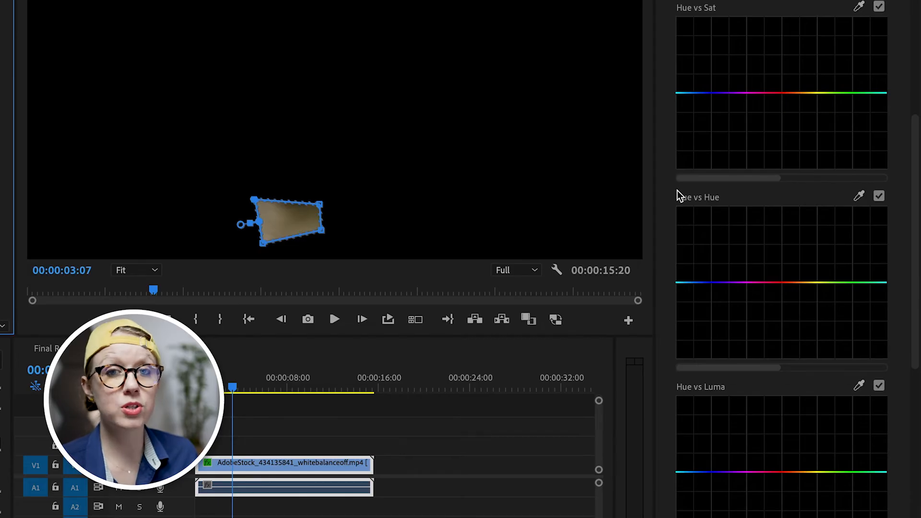
mouse_move(855, 206)
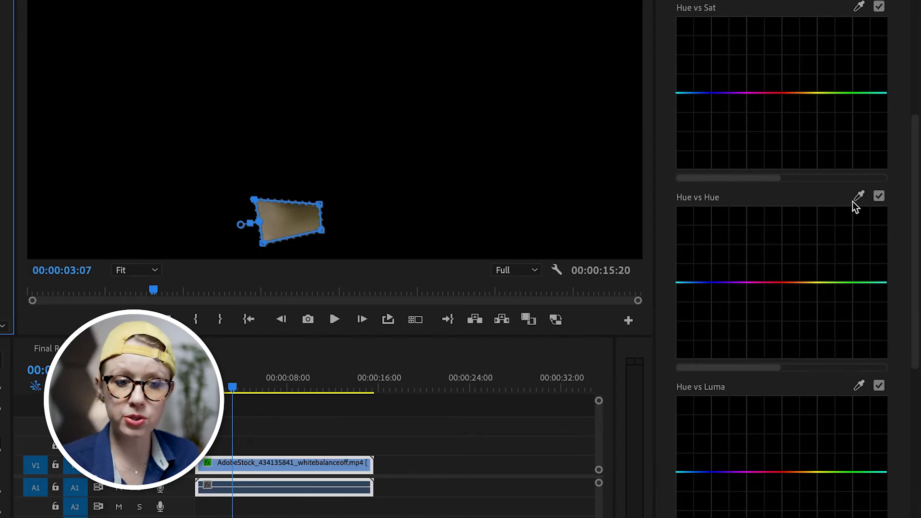
mouse_move(288, 229)
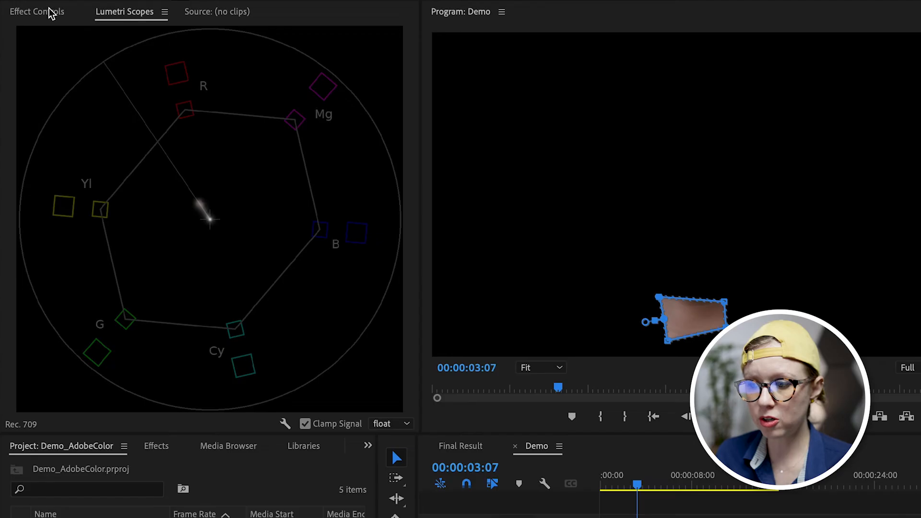
Disable the Opacity mask effect and keep the Hue vs Hue skin fix enabled after comparing.
click(37, 11)
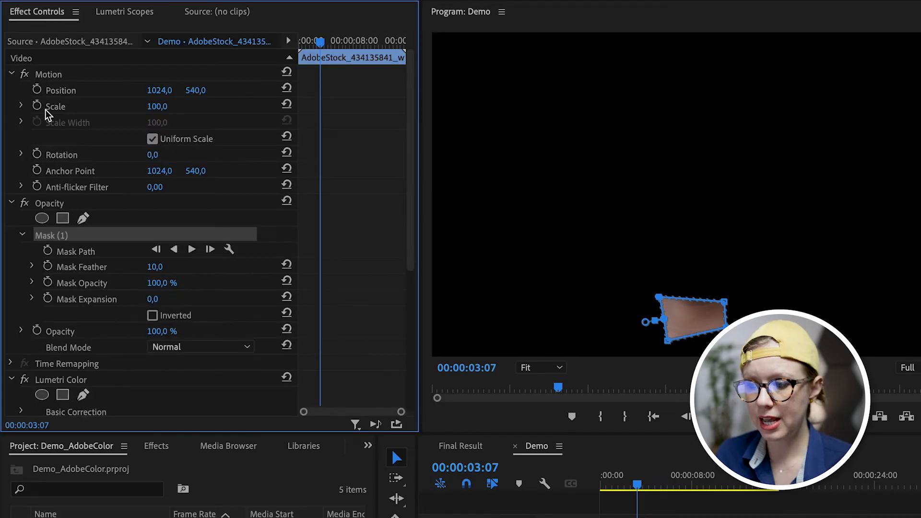
mouse_move(25, 203)
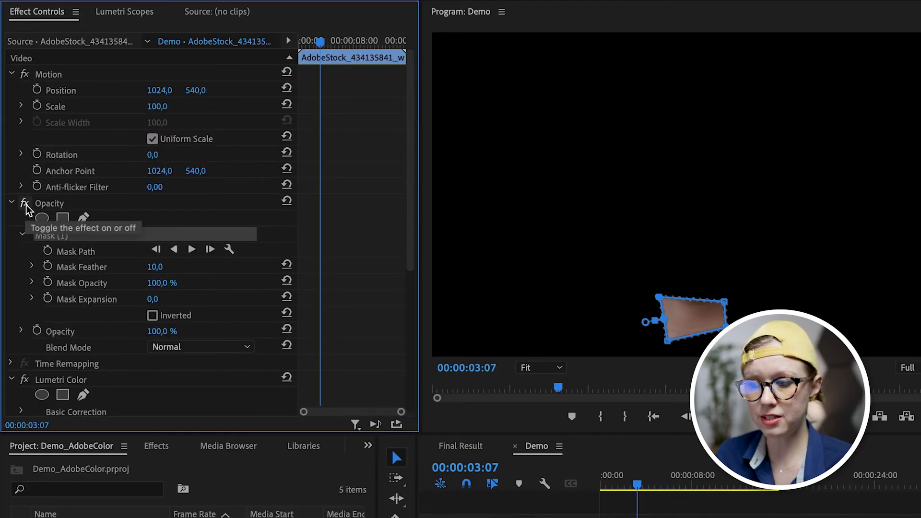
click(18, 202)
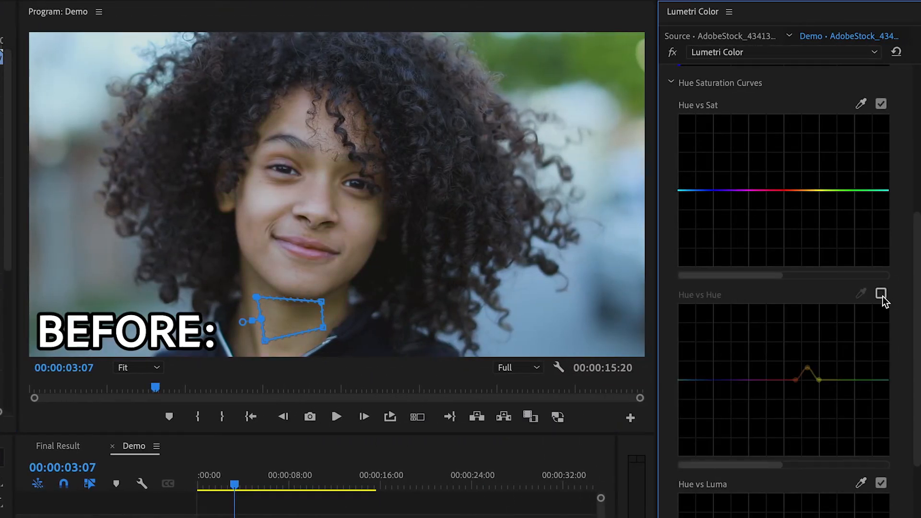
click(882, 296)
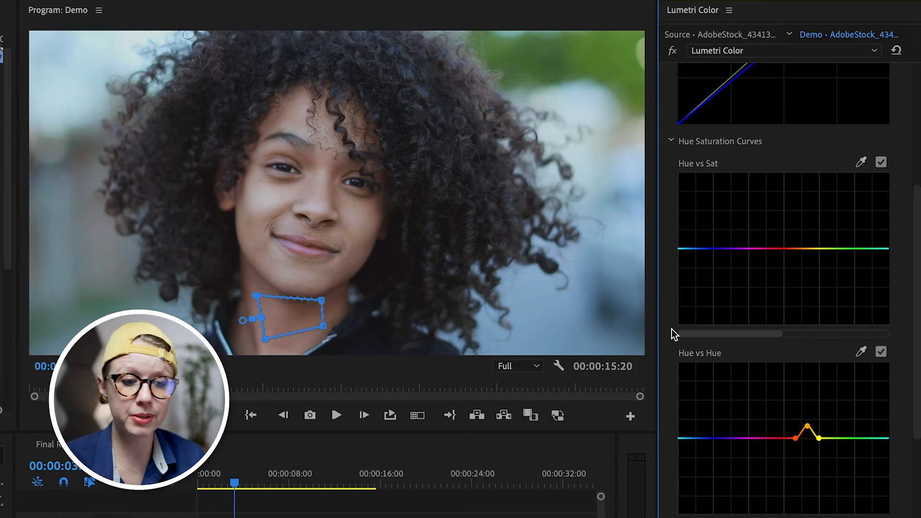
Select the white master curve and re-enable the Waveform (Luma) scope beside the vectorscope.
scroll(up, 3)
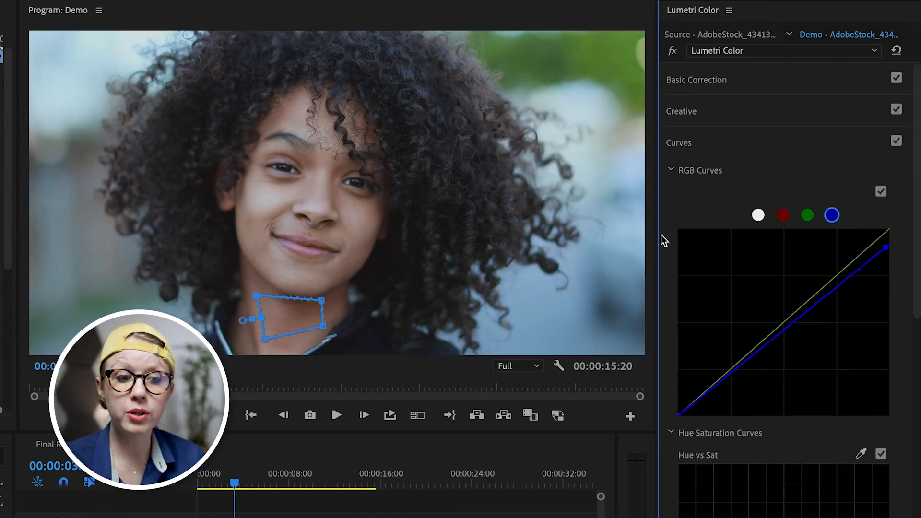
mouse_move(758, 217)
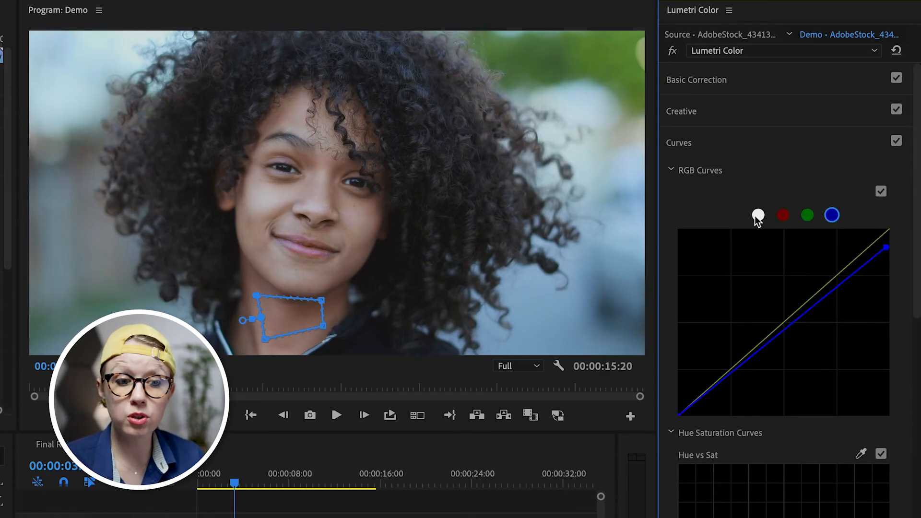
click(758, 215)
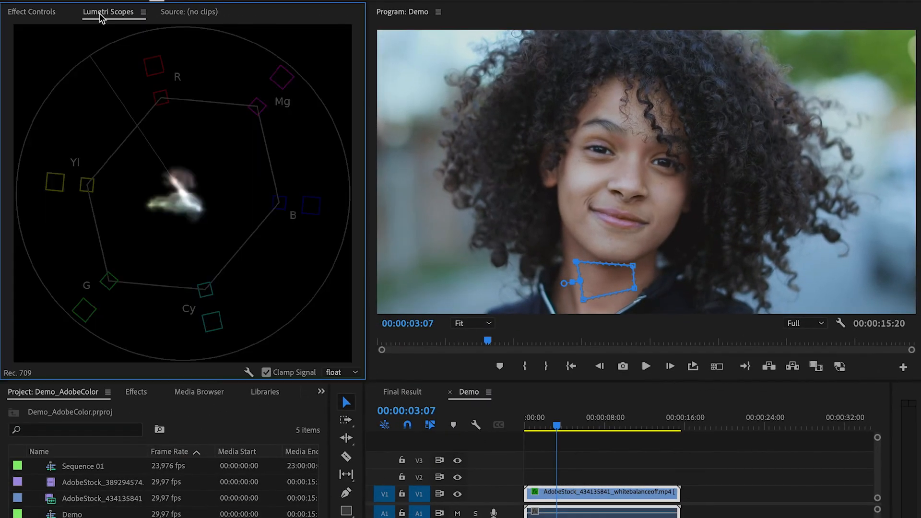
click(248, 373)
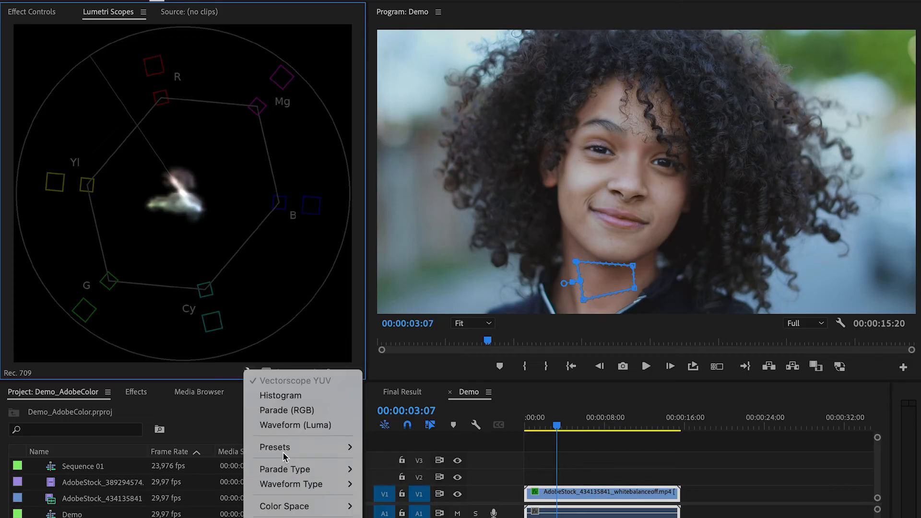
click(295, 425)
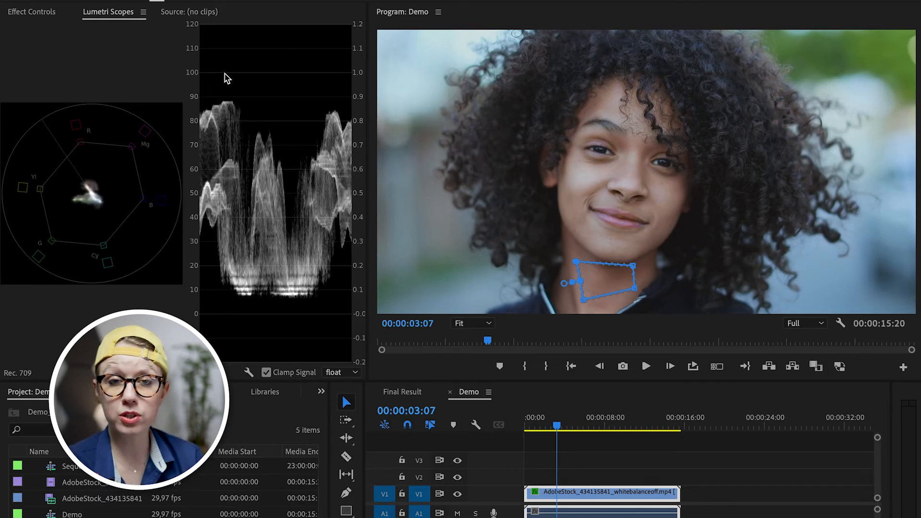
mouse_move(241, 306)
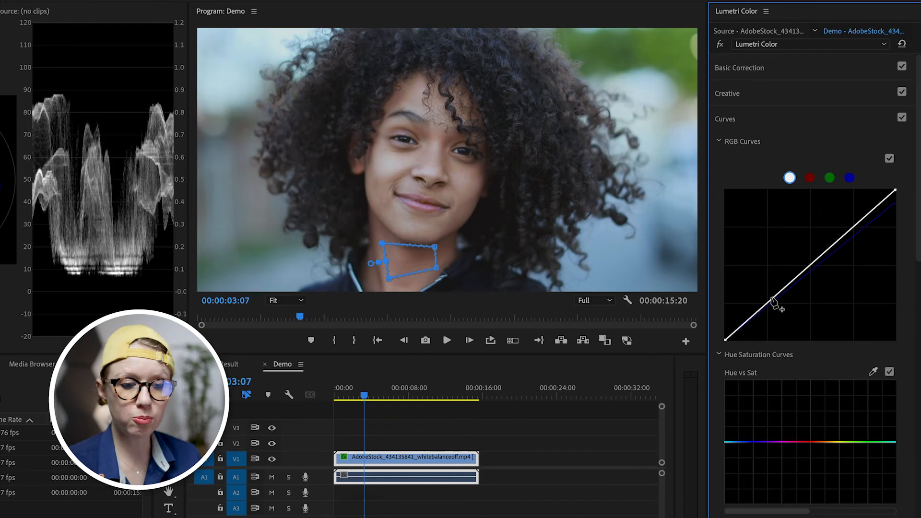
Add a lower point to shape the master curve into an S and keep RGB Curves on after comparing.
click(772, 299)
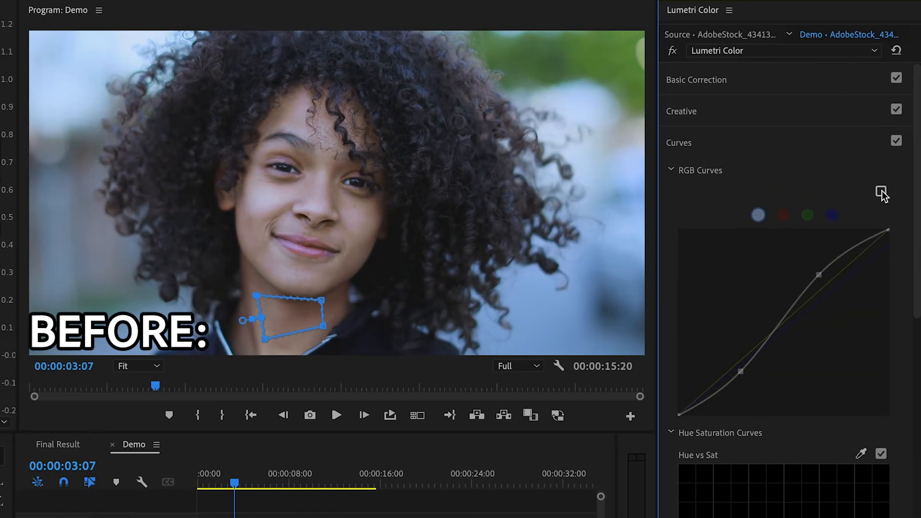
click(881, 191)
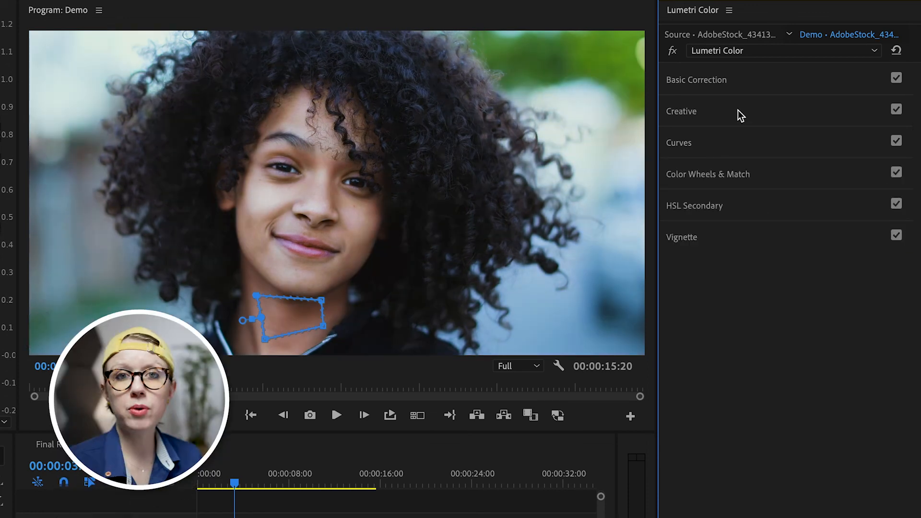
Expand Basic Correction to raise the portrait's saturation to about 97.
click(696, 79)
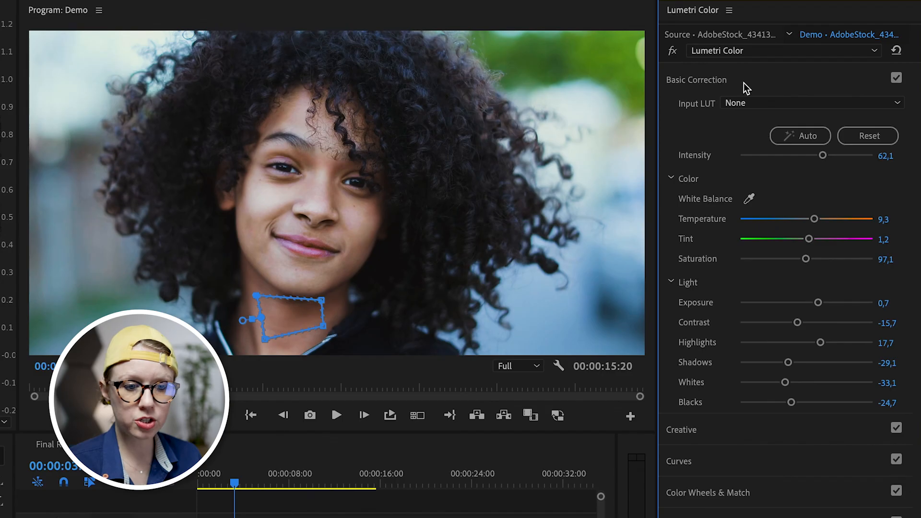
mouse_move(809, 261)
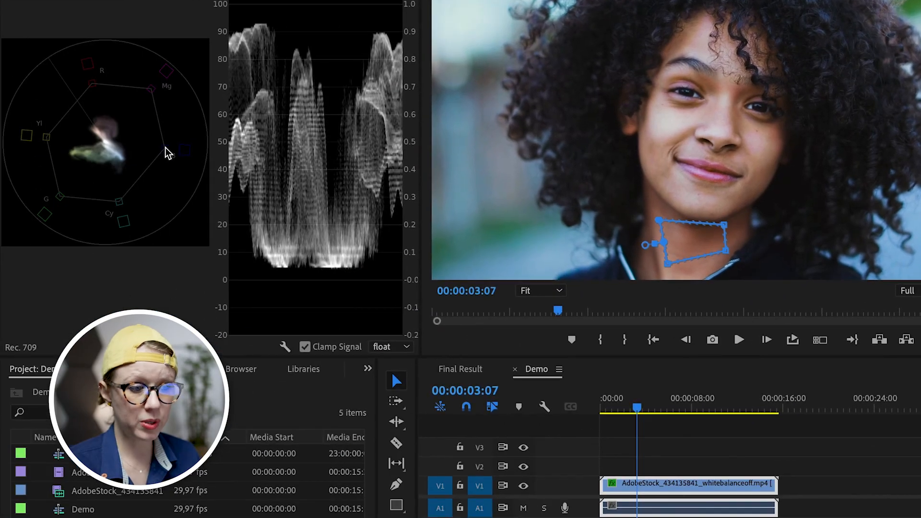
mouse_move(152, 176)
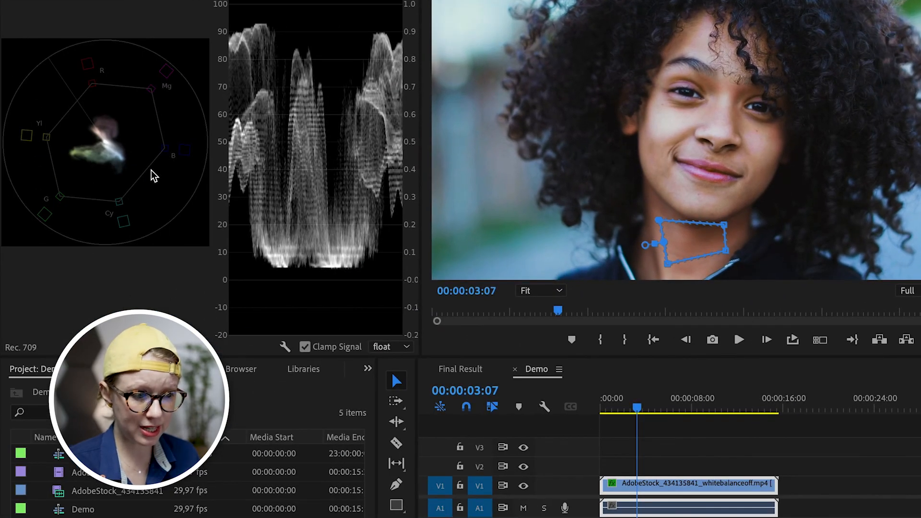